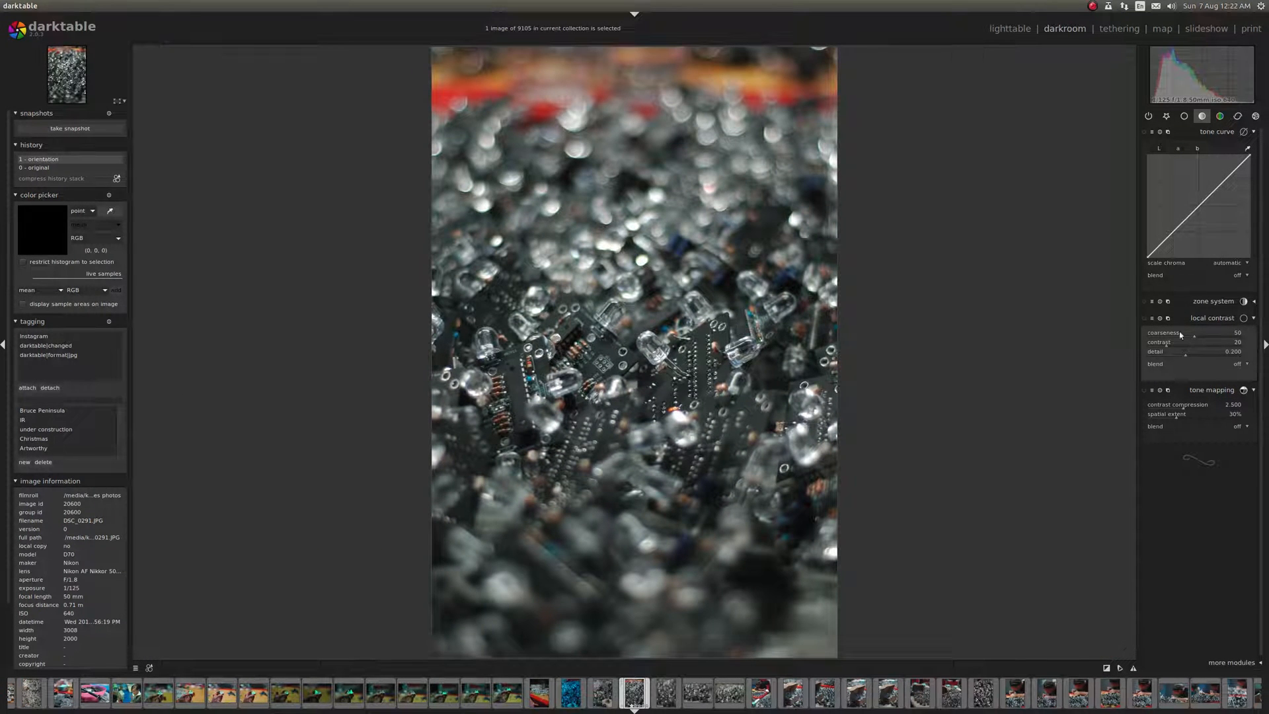
Enable local contrast with contrast 80 and detail 1.677, then switch it off to compare
left_click(1144, 317)
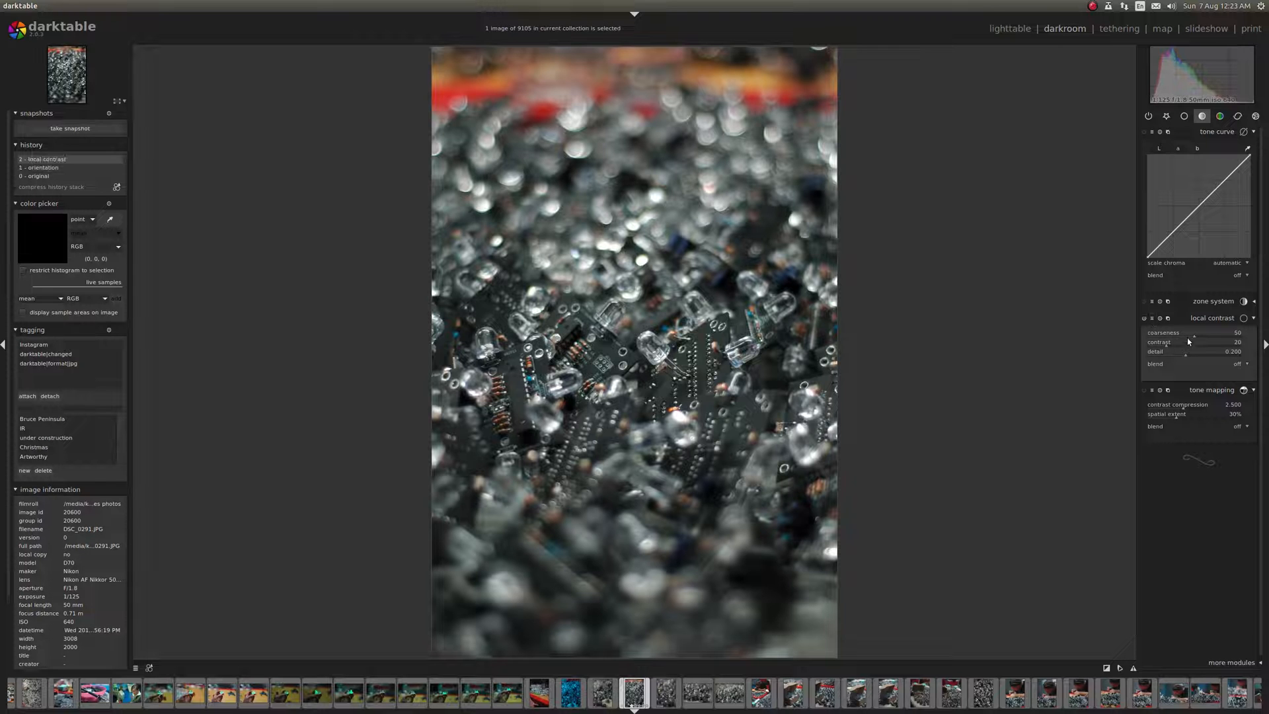
left_click_drag(1174, 342, 1222, 341)
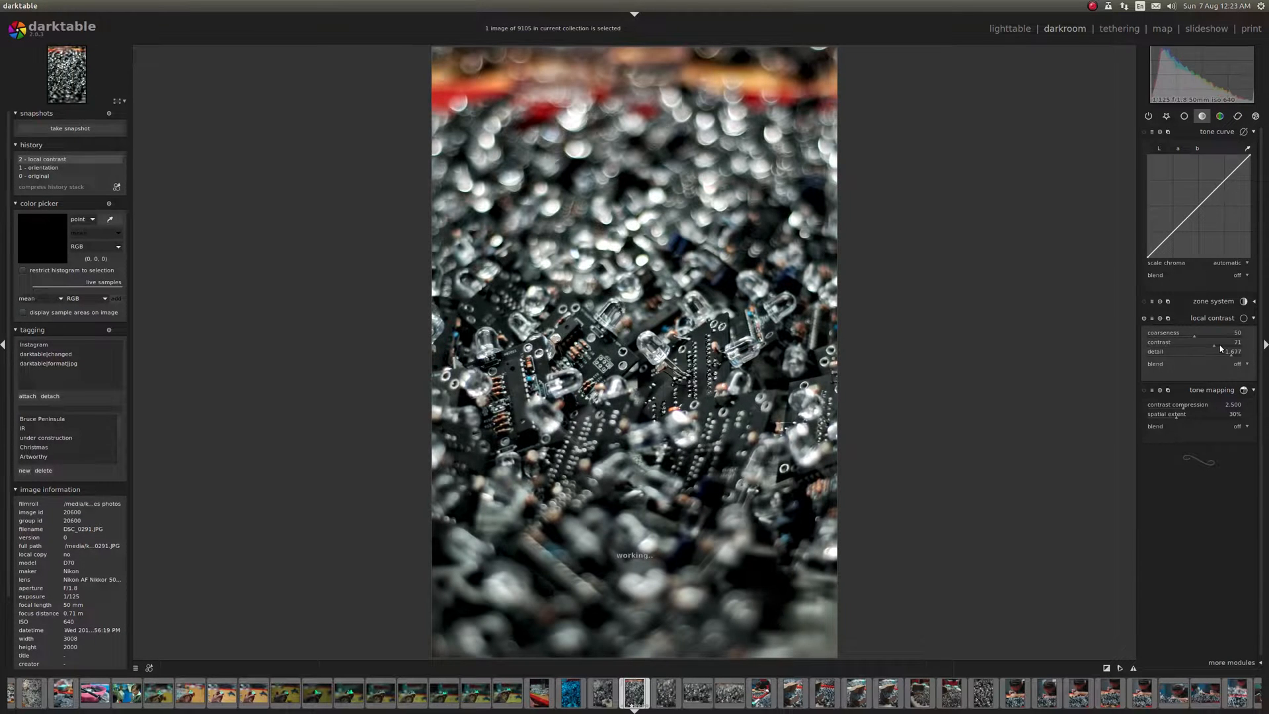
left_click_drag(1193, 342, 1214, 342)
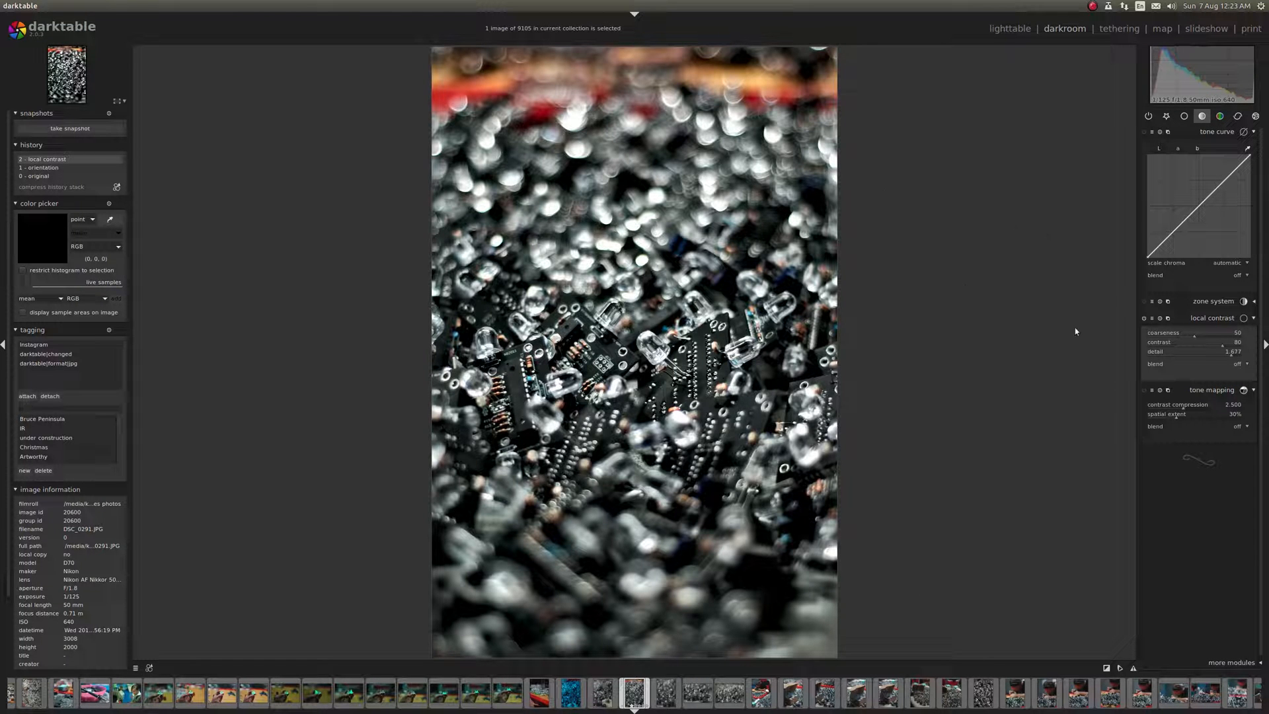
left_click(1244, 318)
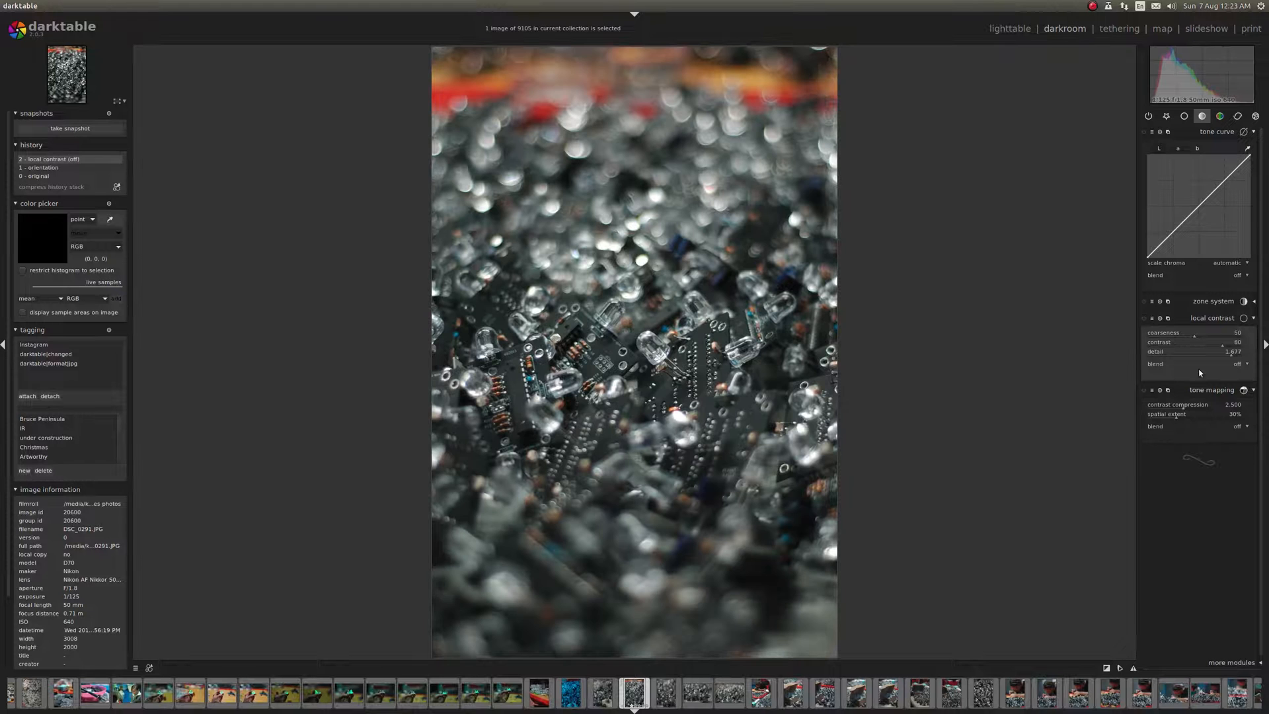
Show local contrast in difference blend mode and inspect contrast 74, detail 1.308, coarseness 1
left_click(1246, 363)
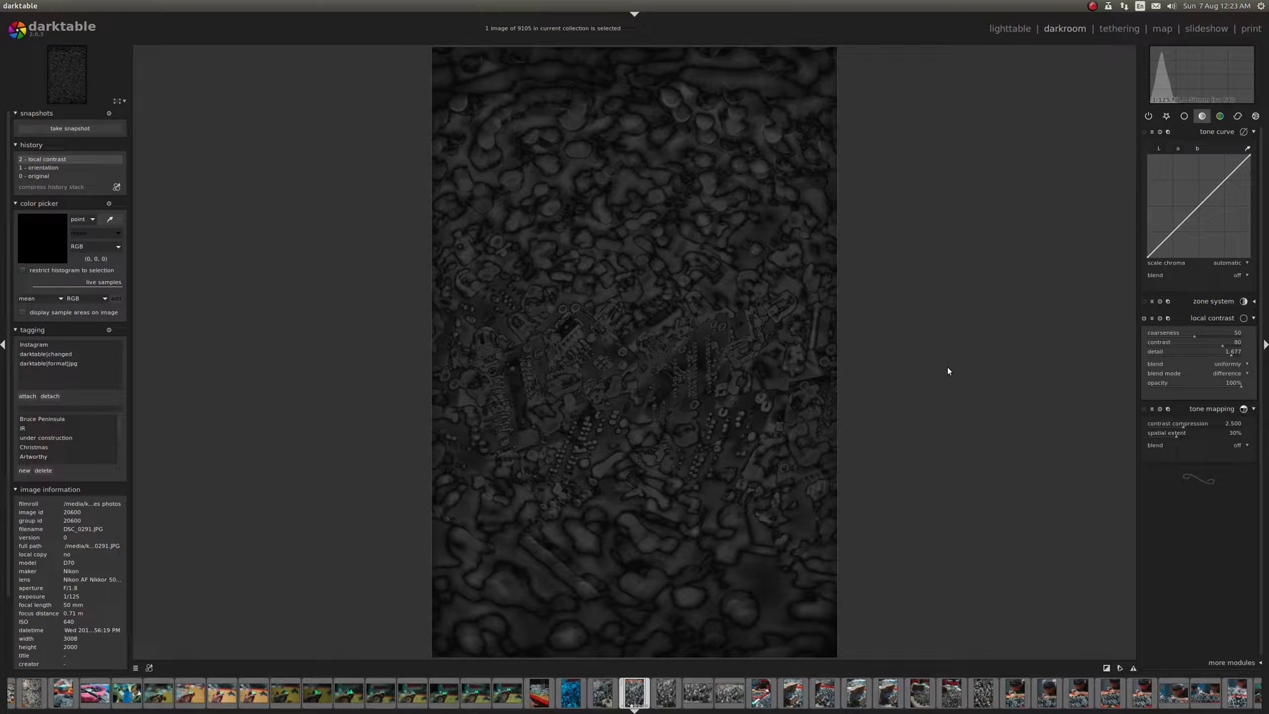
left_click_drag(1230, 350, 1178, 351)
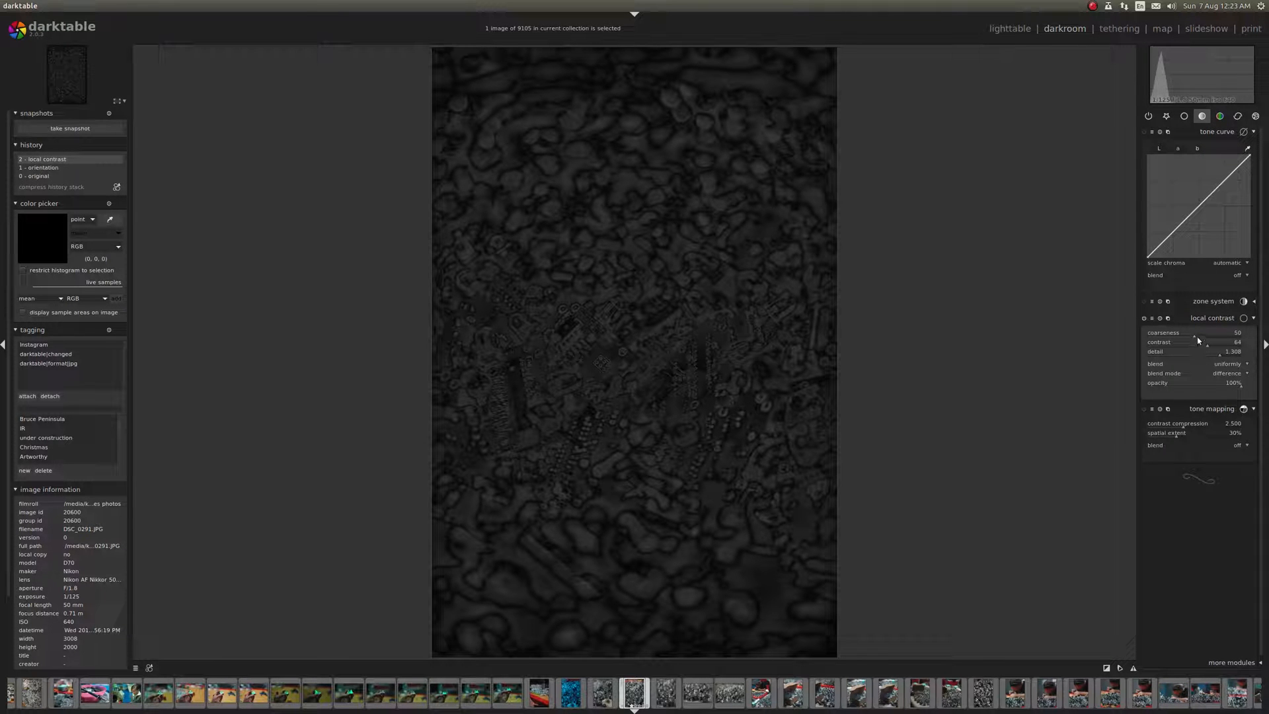
left_click_drag(1196, 337, 1178, 336)
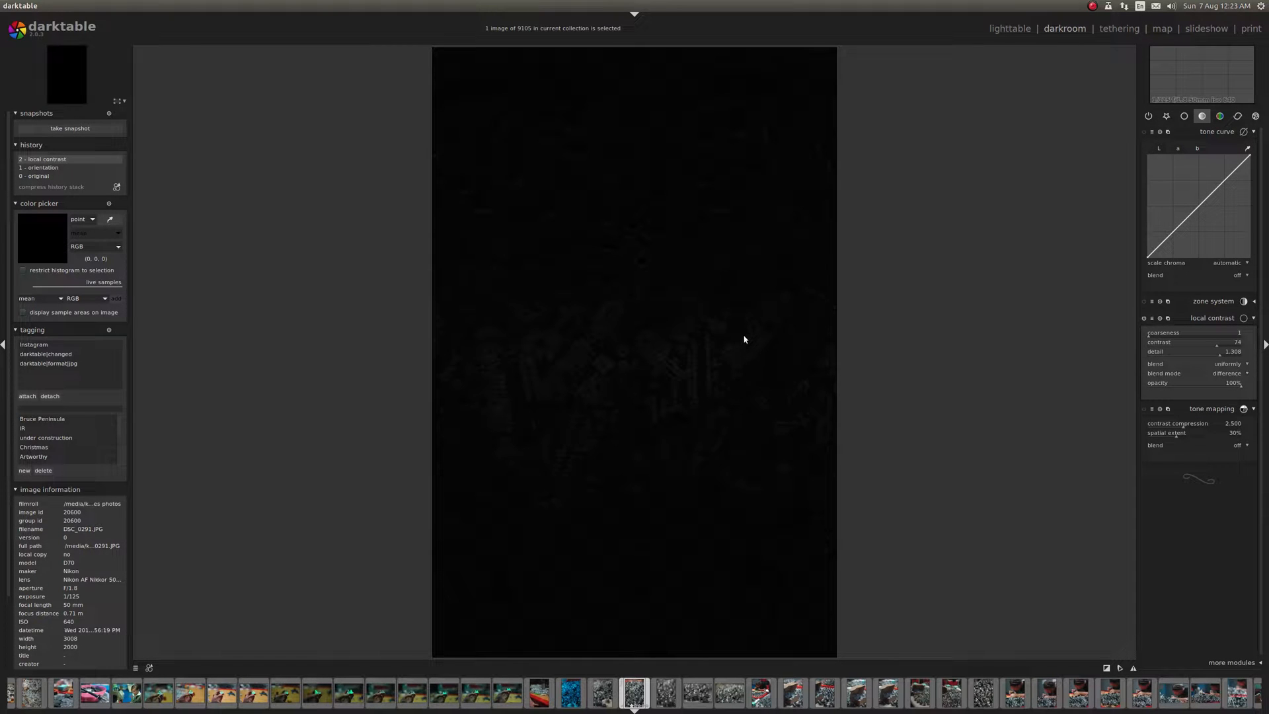
mouse_move(1047, 371)
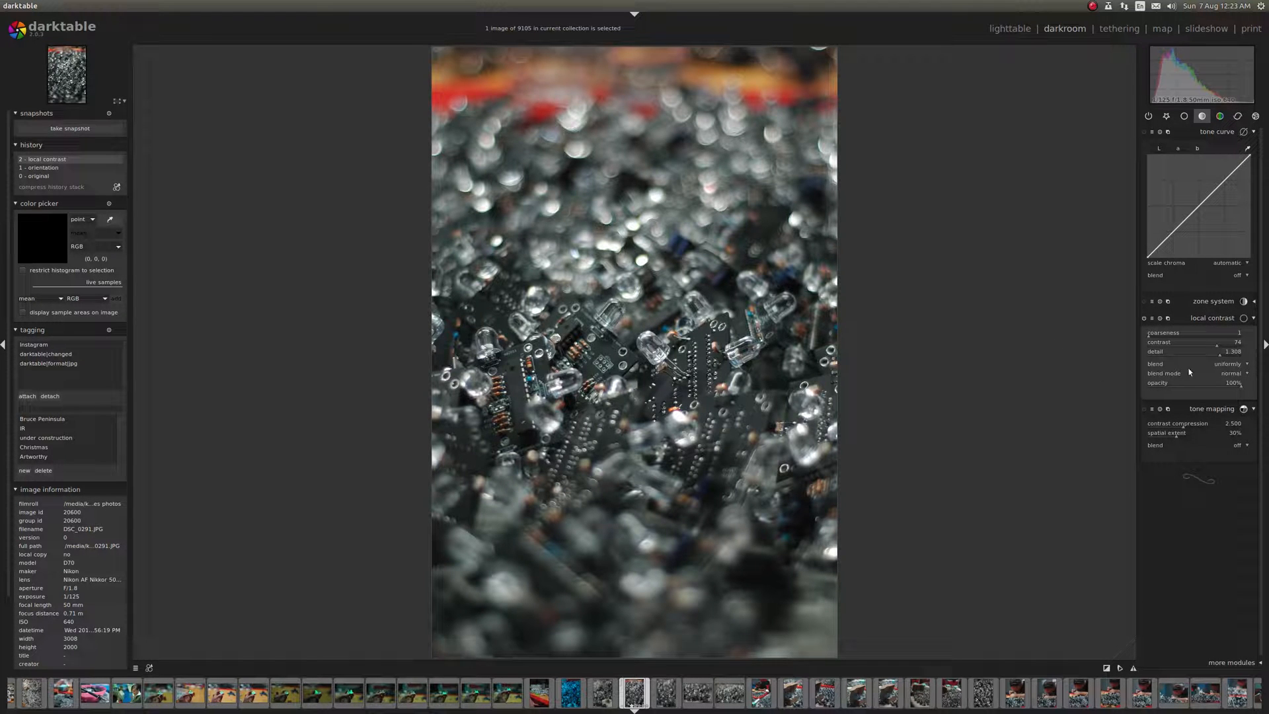
mouse_move(1207, 374)
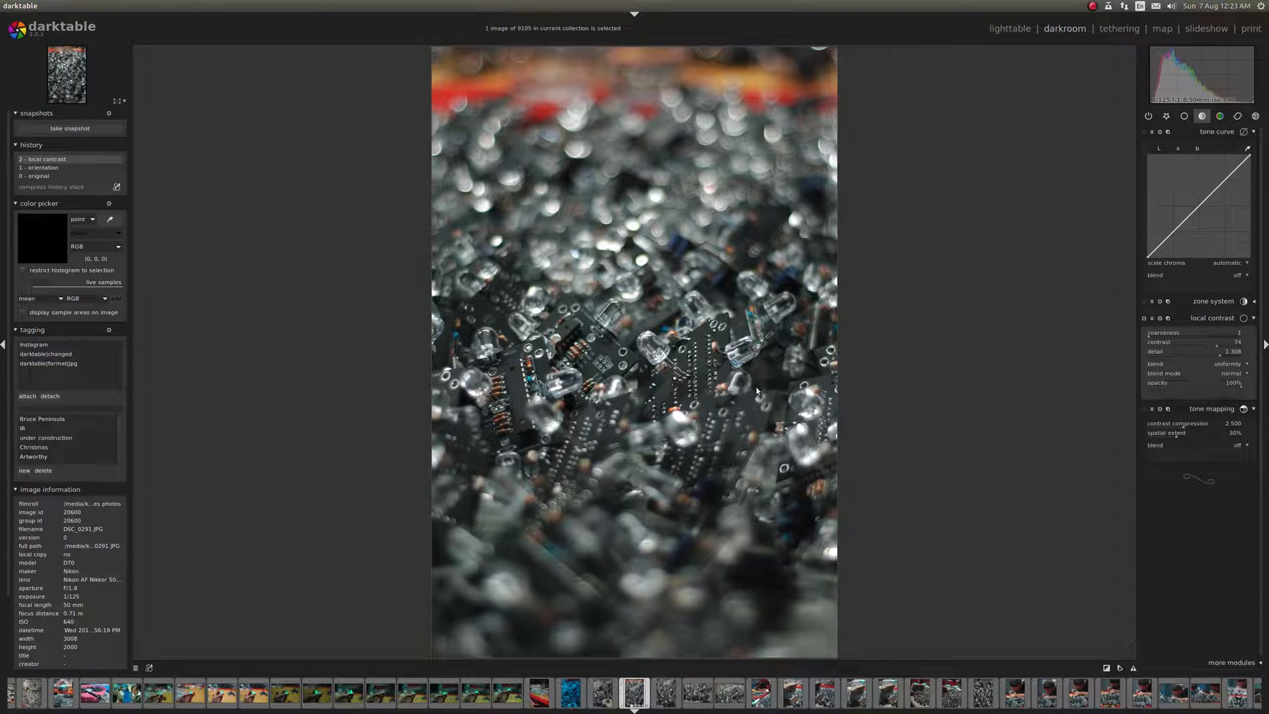
mouse_move(842, 332)
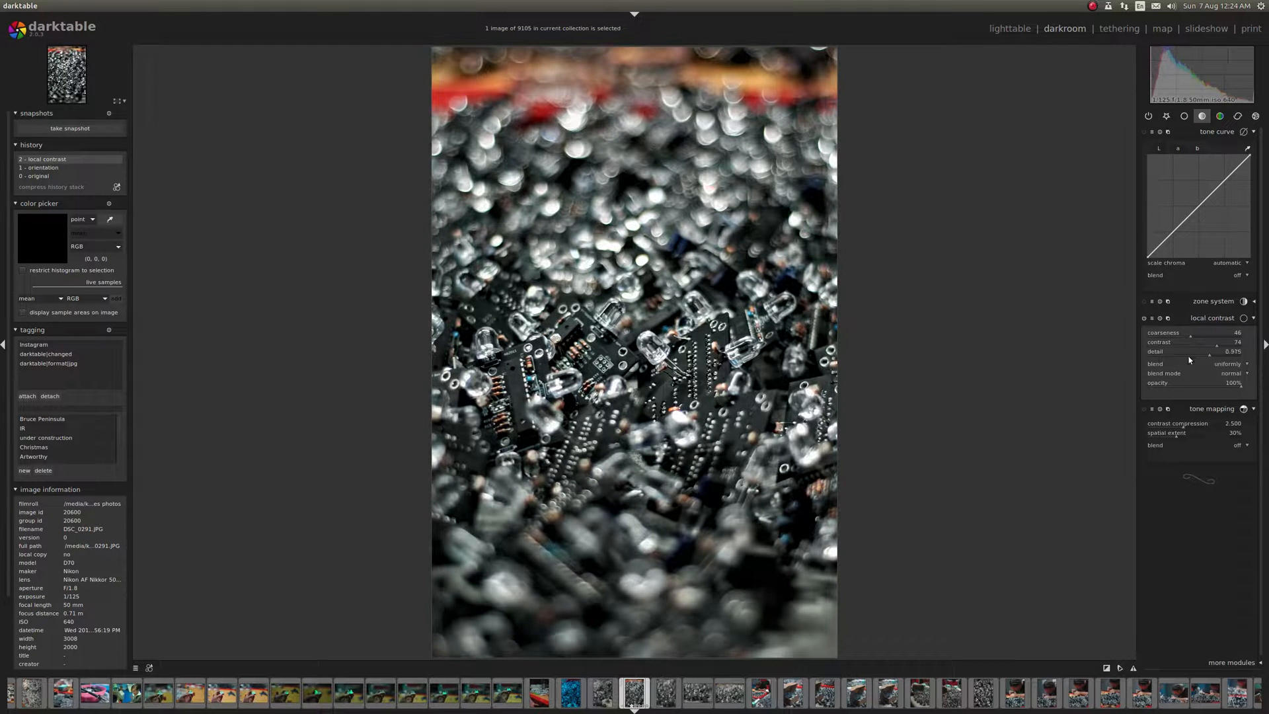
Reset contrast to 20 and detail to 0.200, then raise them to 51 and 1.254 with coarseness 15
left_click_drag(1217, 343, 1198, 342)
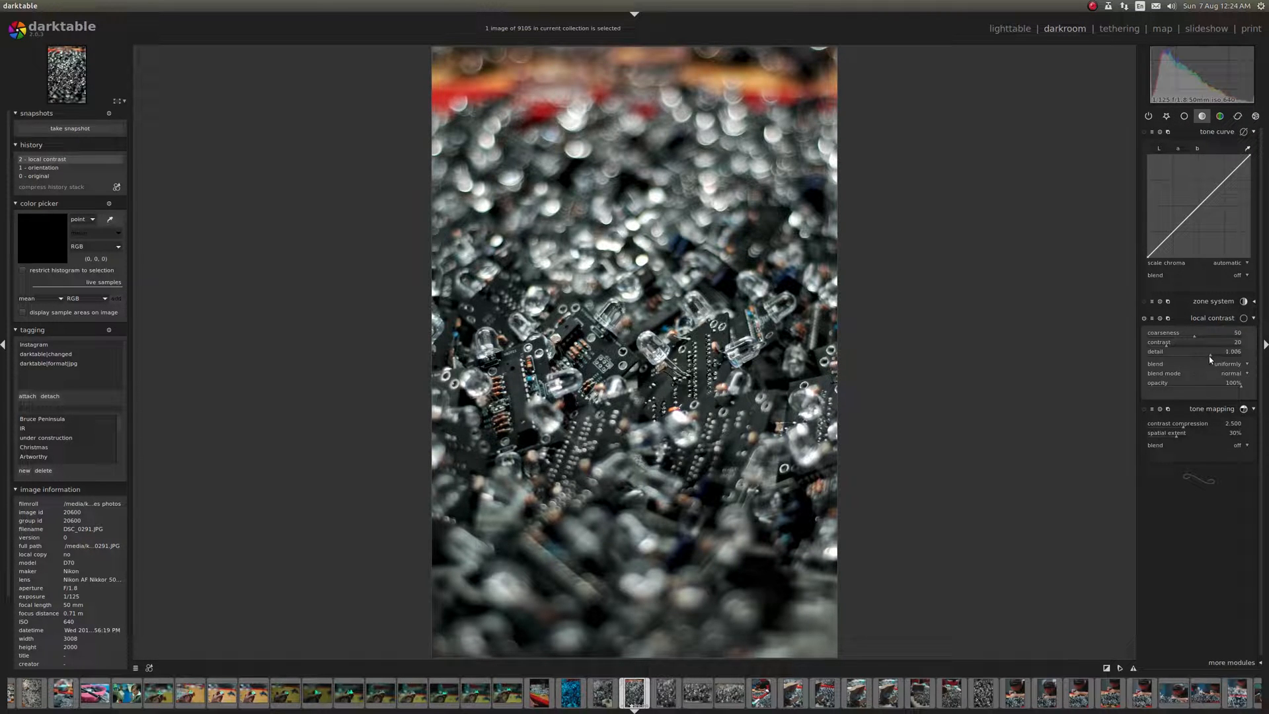
left_click_drag(1206, 351, 1165, 351)
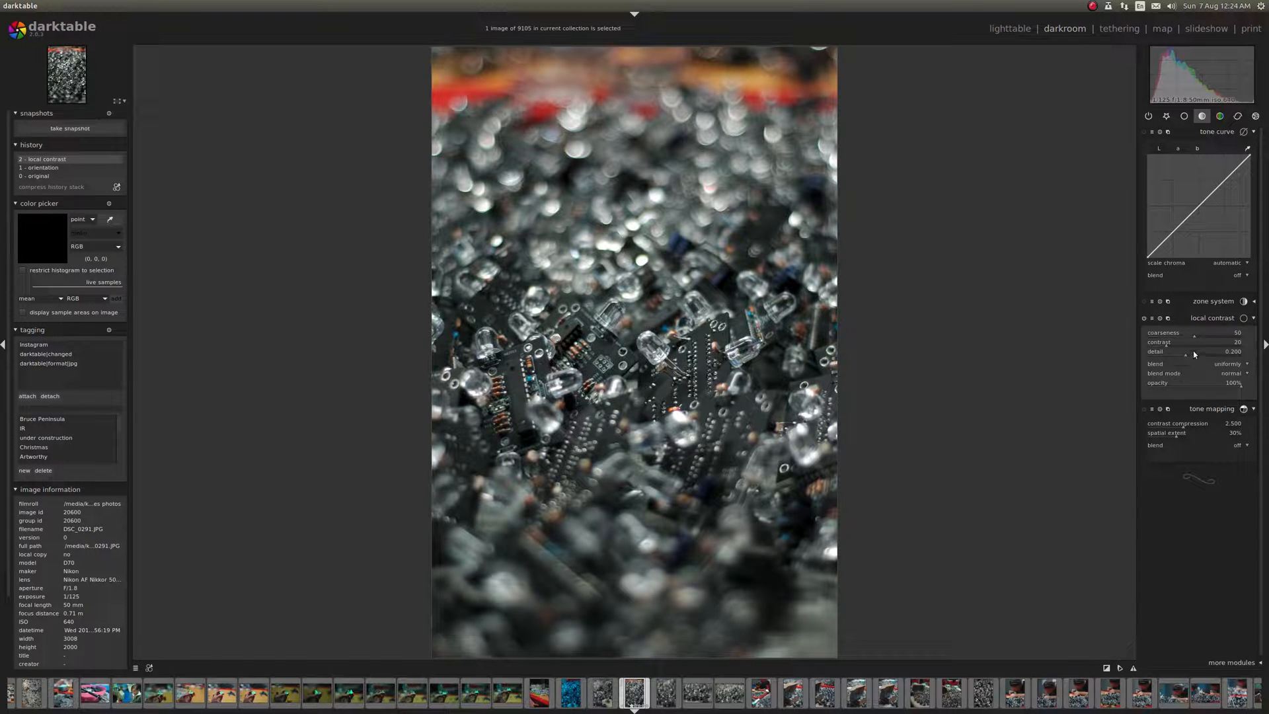
left_click(1144, 317)
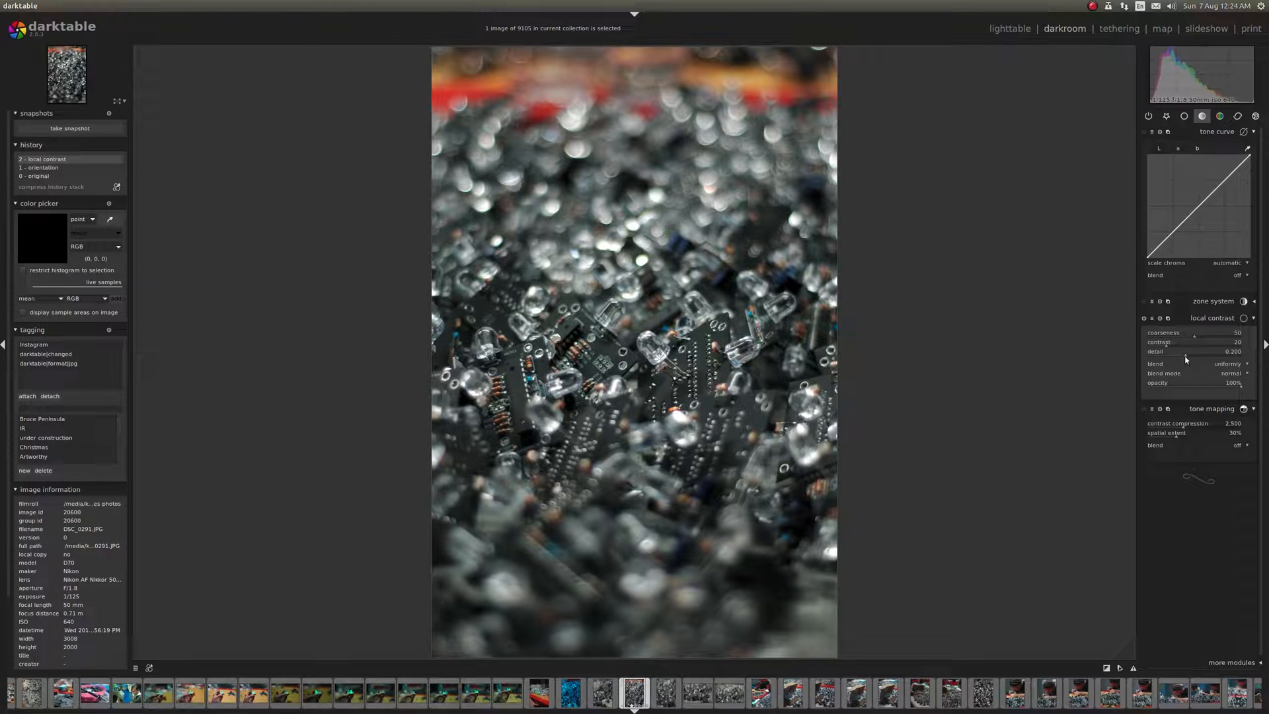
left_click_drag(1189, 351, 1205, 351)
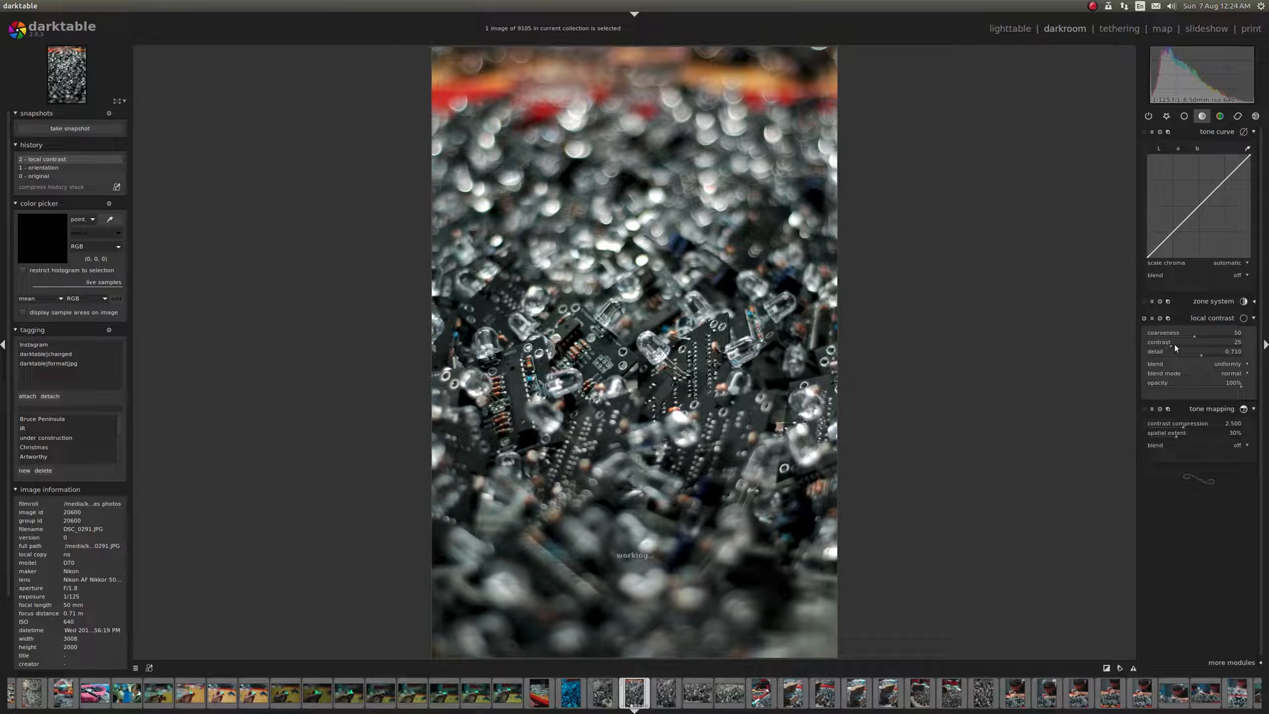
left_click_drag(1181, 341, 1202, 341)
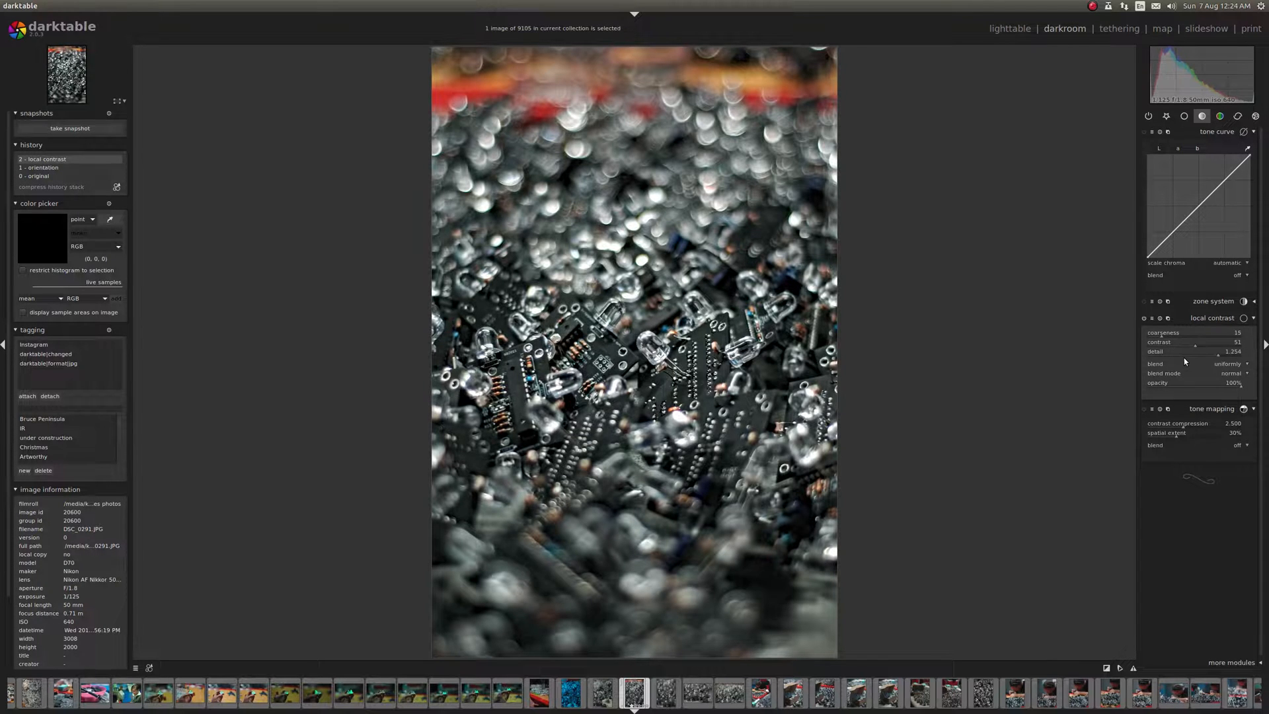
left_click(1143, 317)
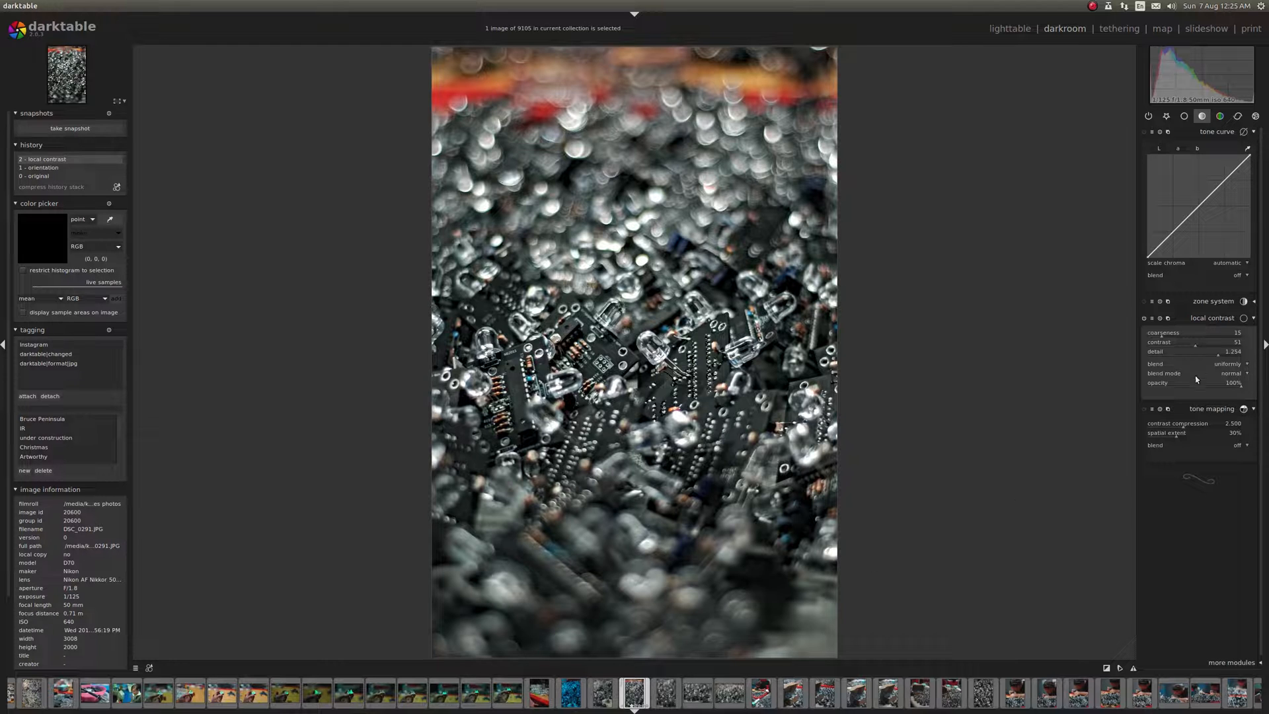
mouse_move(1222, 375)
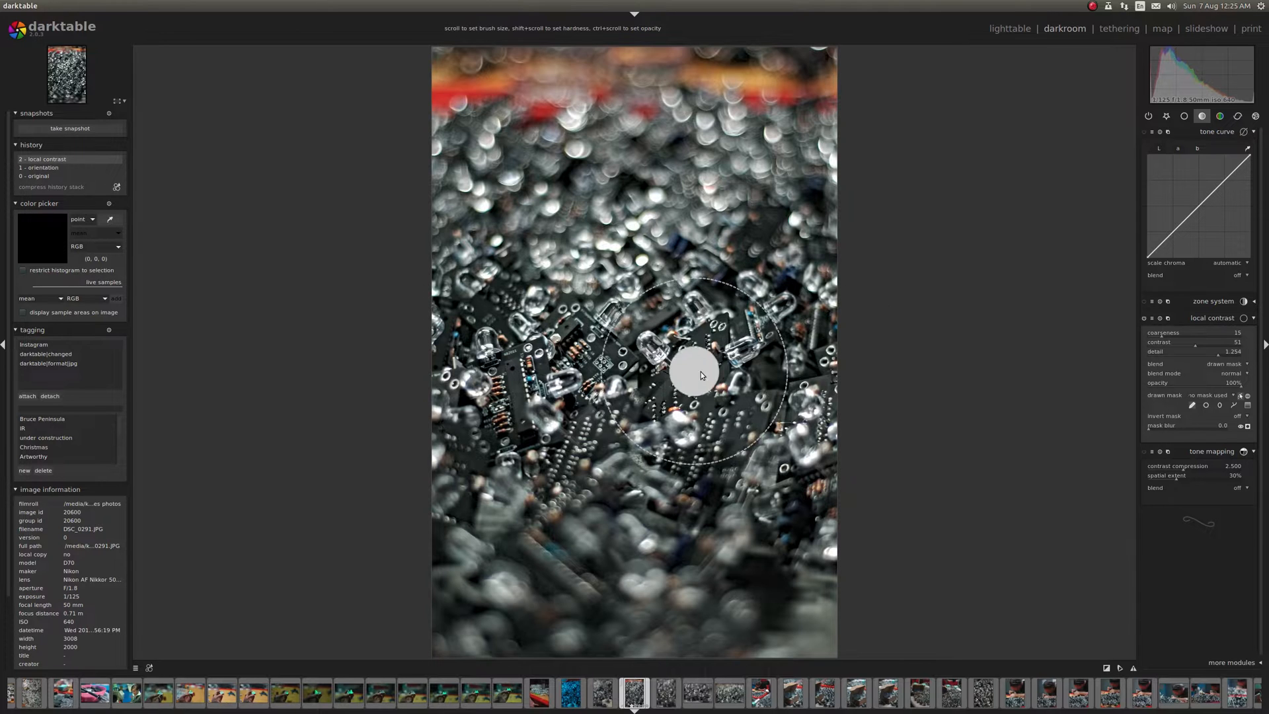
mouse_move(650, 428)
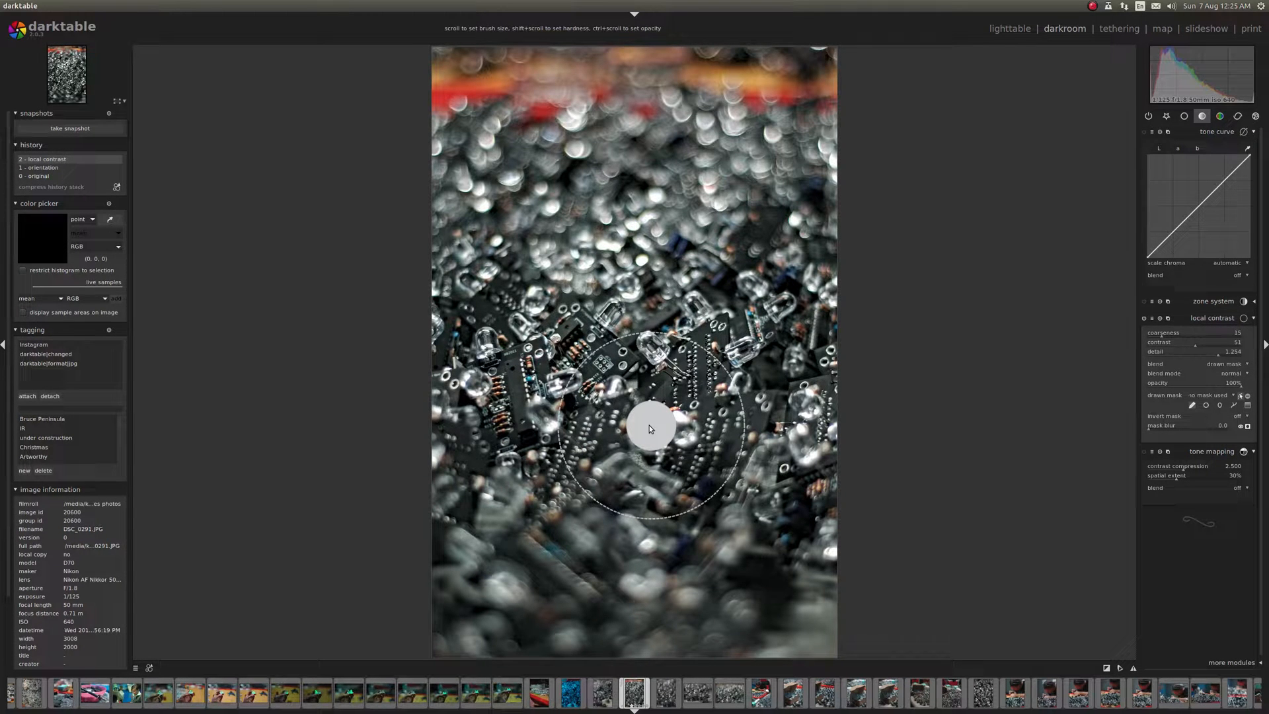
mouse_move(923, 346)
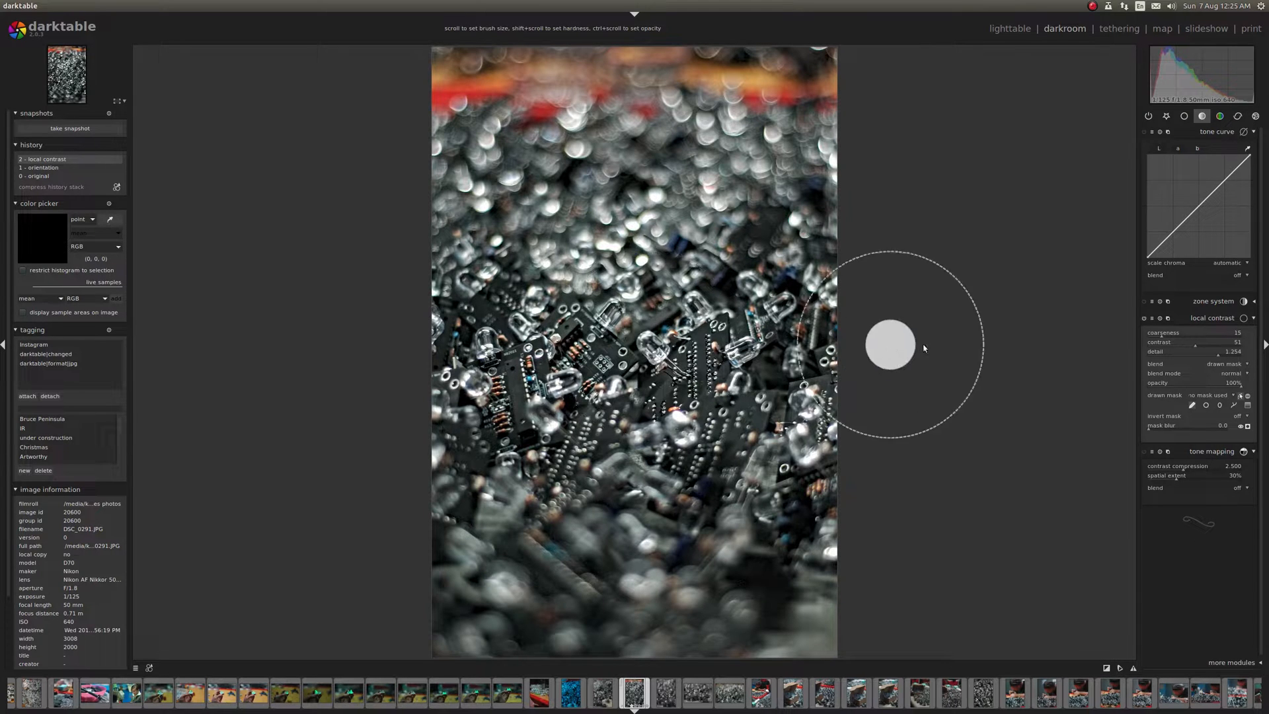
mouse_move(970, 357)
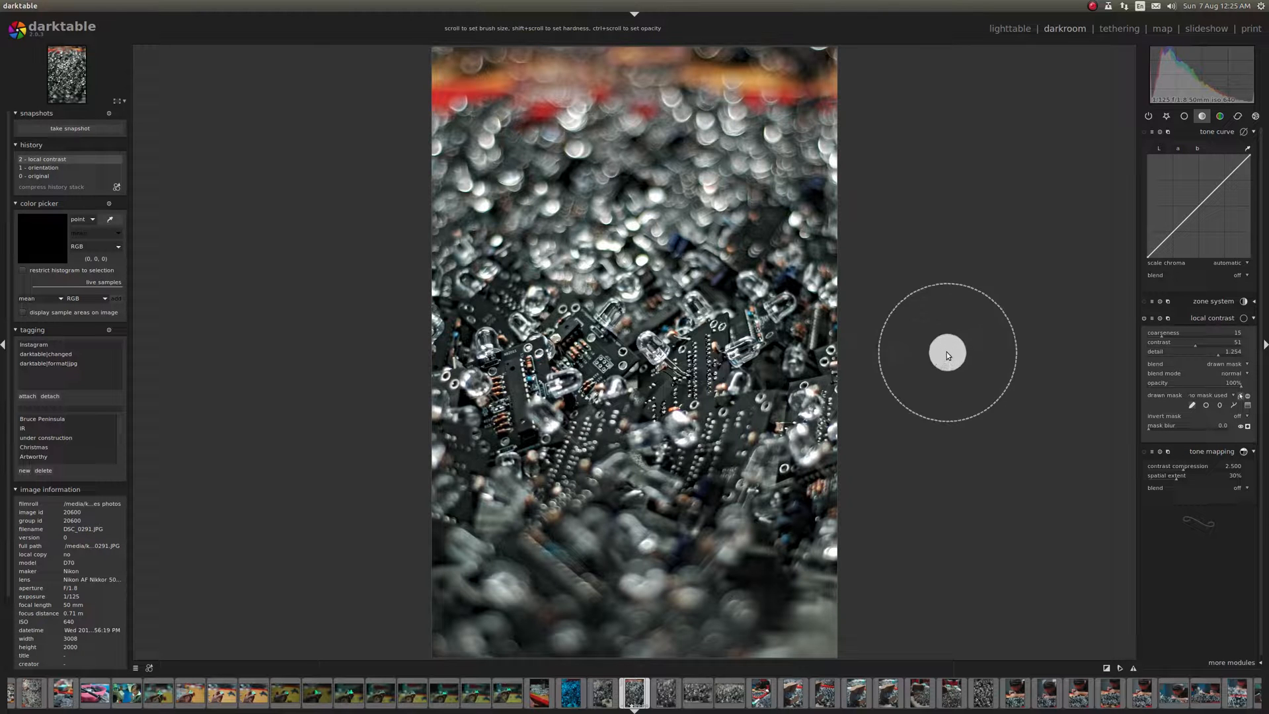
mouse_move(936, 360)
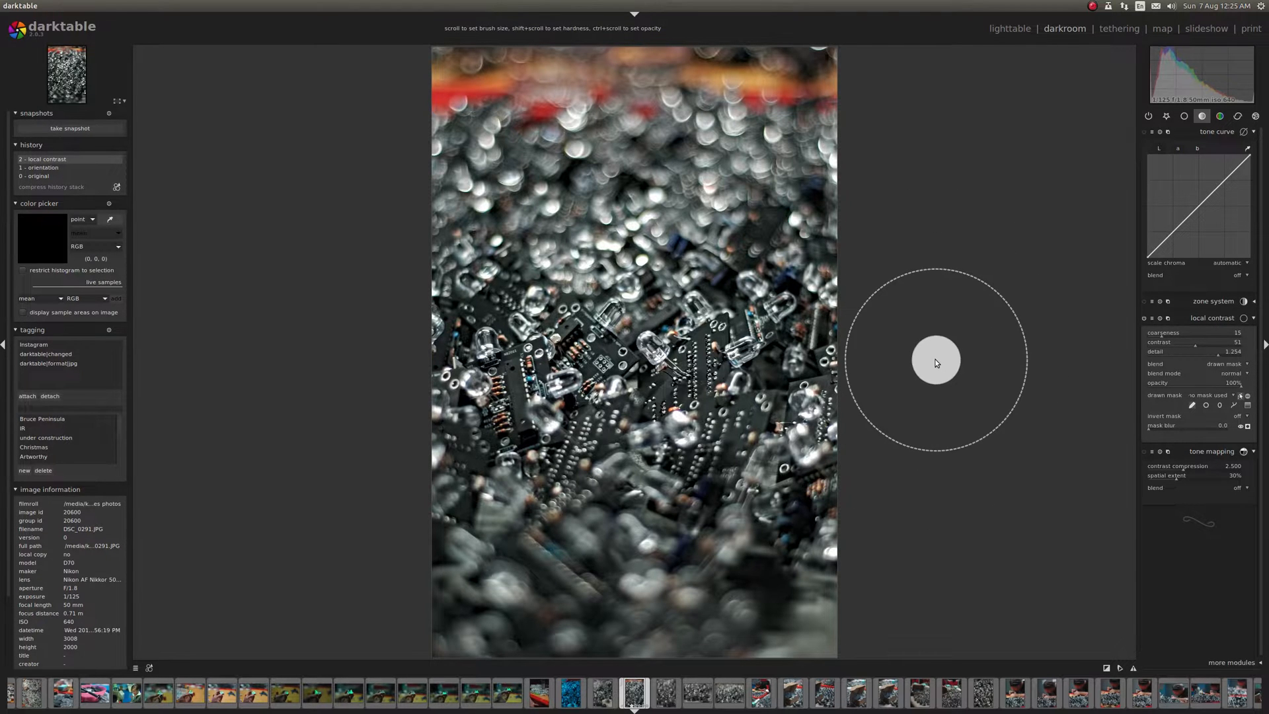
mouse_move(1006, 368)
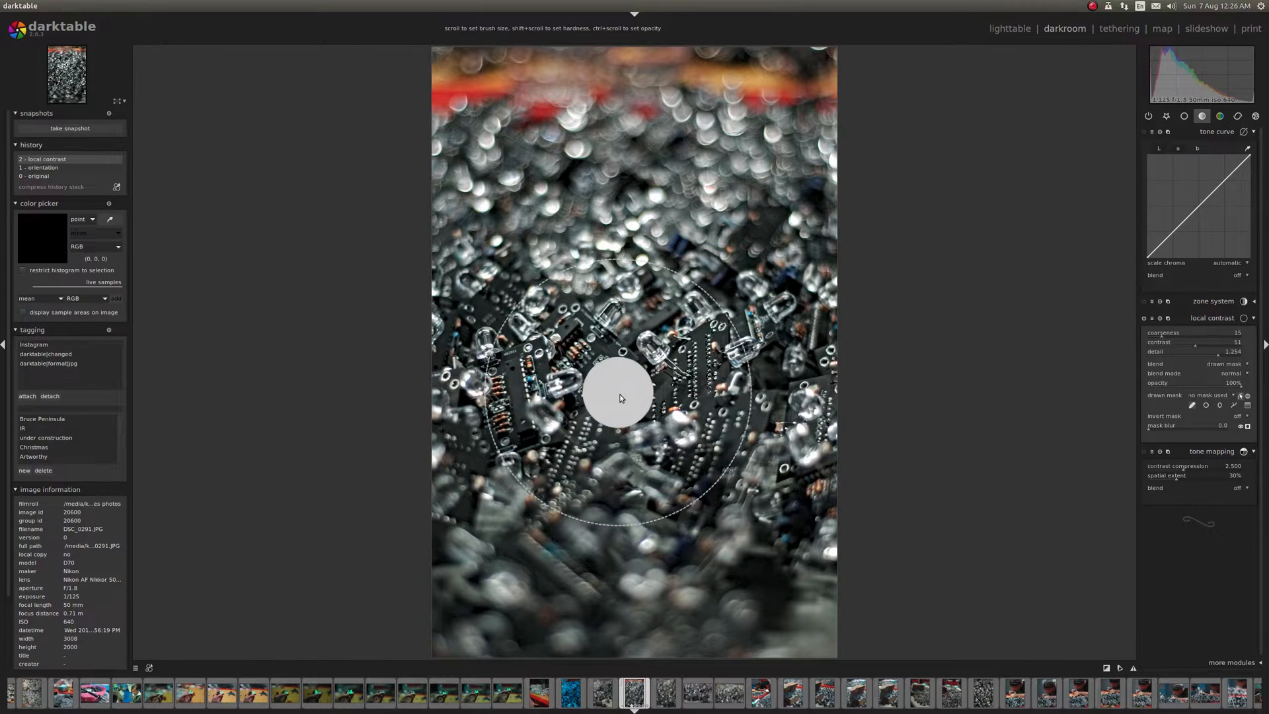
mouse_move(433, 349)
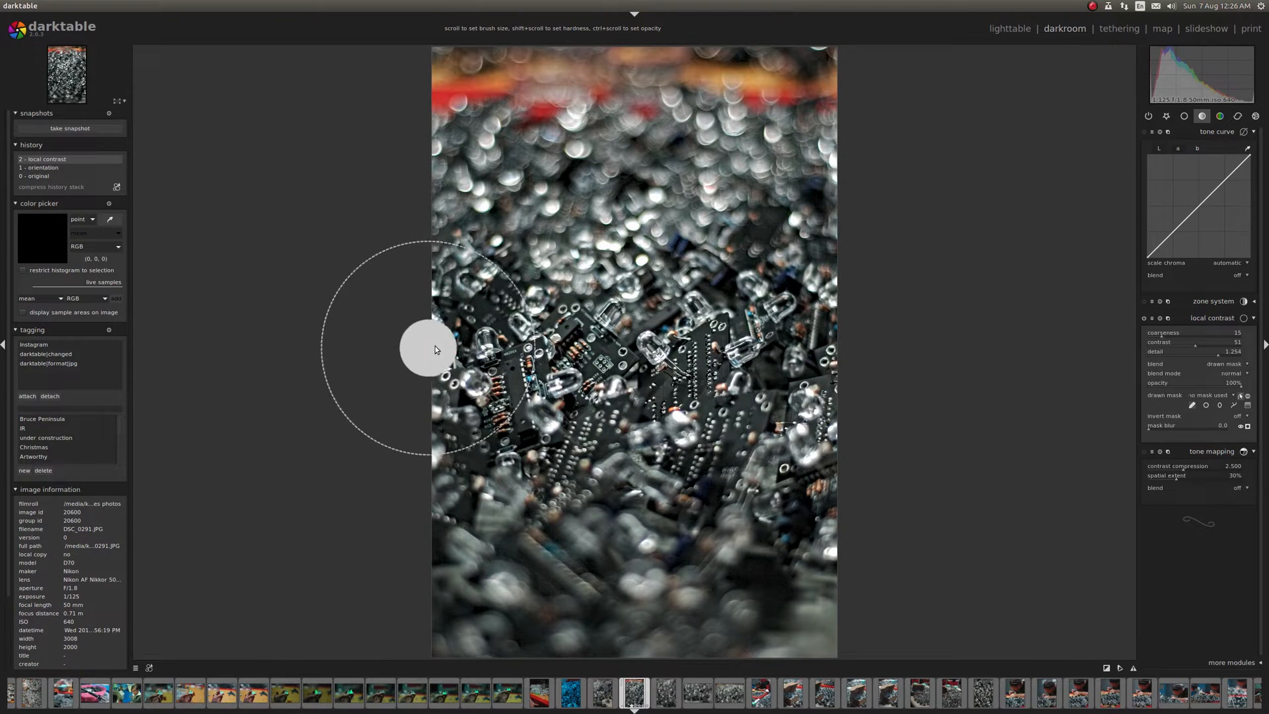
mouse_move(456, 333)
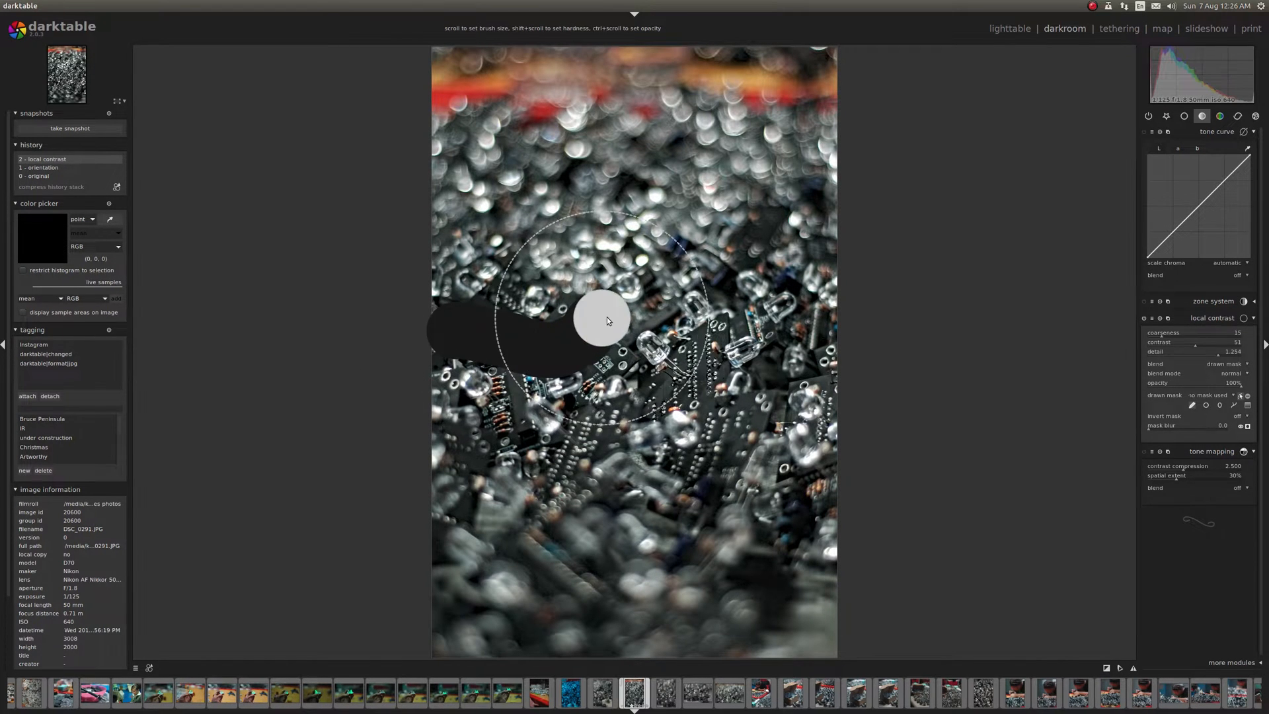
Paint two brush strokes across the sharp central band for the local contrast mask
left_click_drag(603, 321, 736, 364)
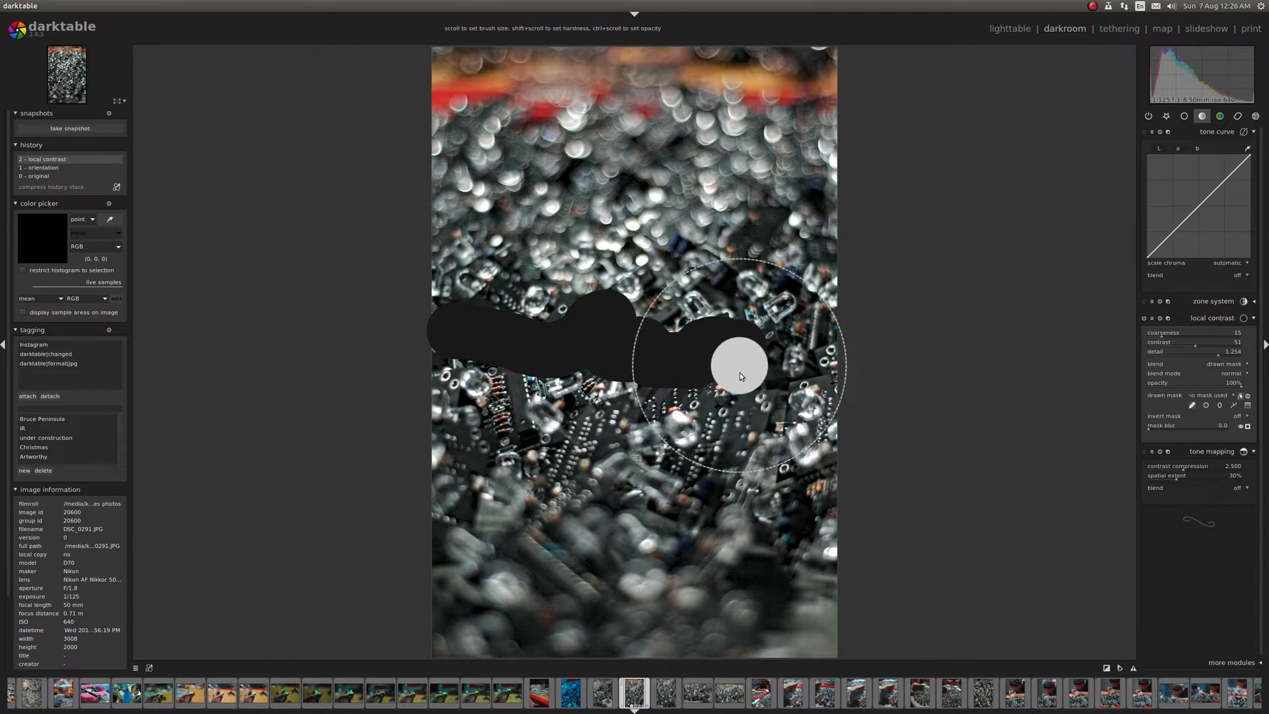
left_click_drag(738, 375, 726, 395)
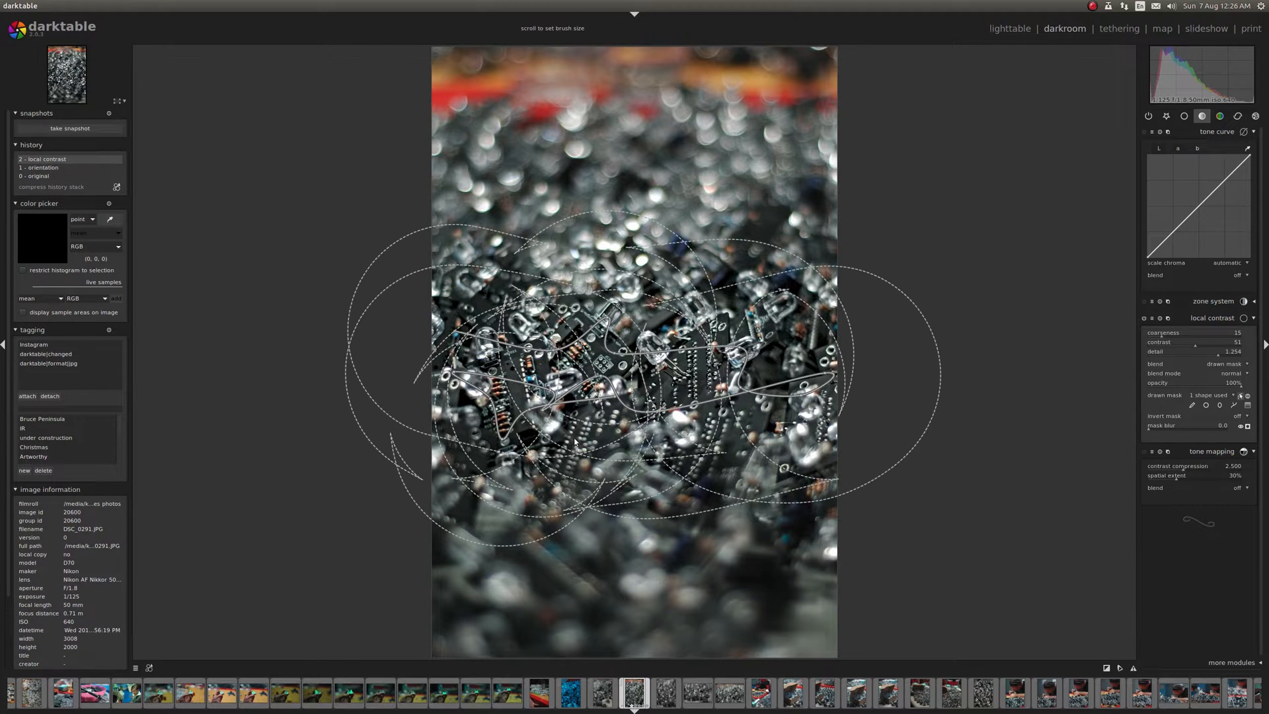
mouse_move(973, 393)
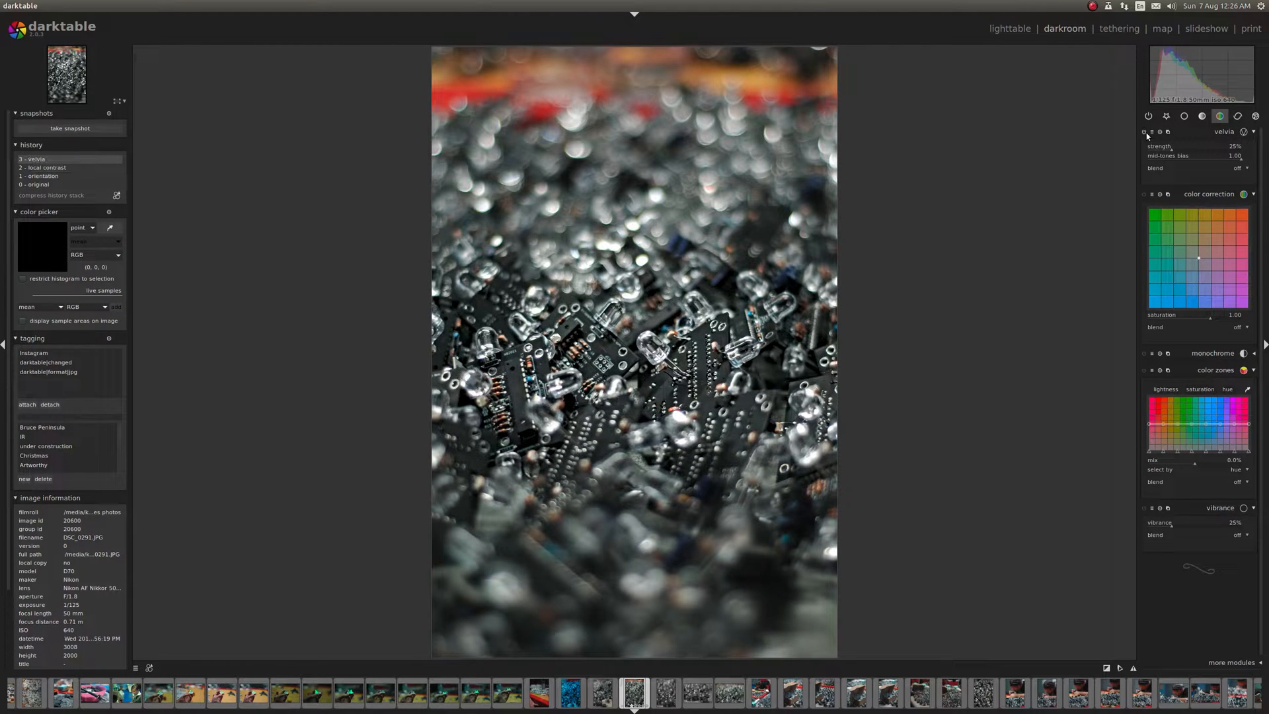
In the tone group, re-enable local contrast, add a tone curve point, and tweak blending
left_click(1201, 116)
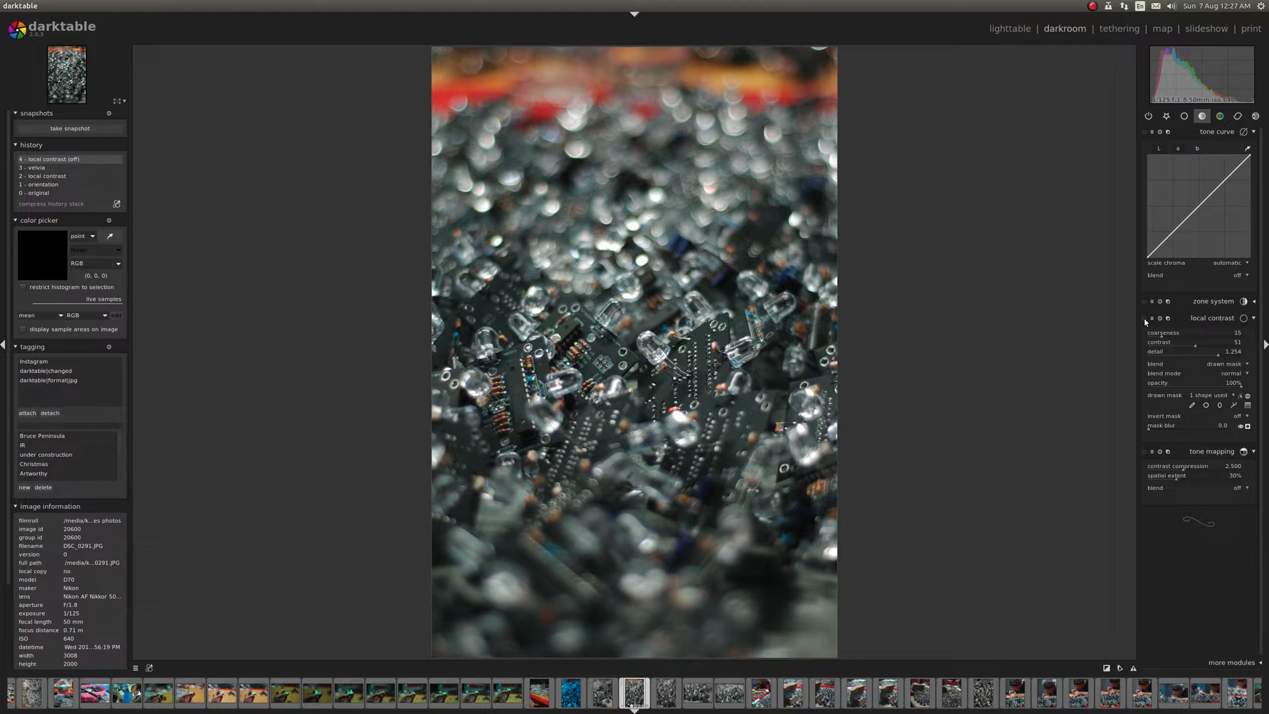
left_click(1143, 317)
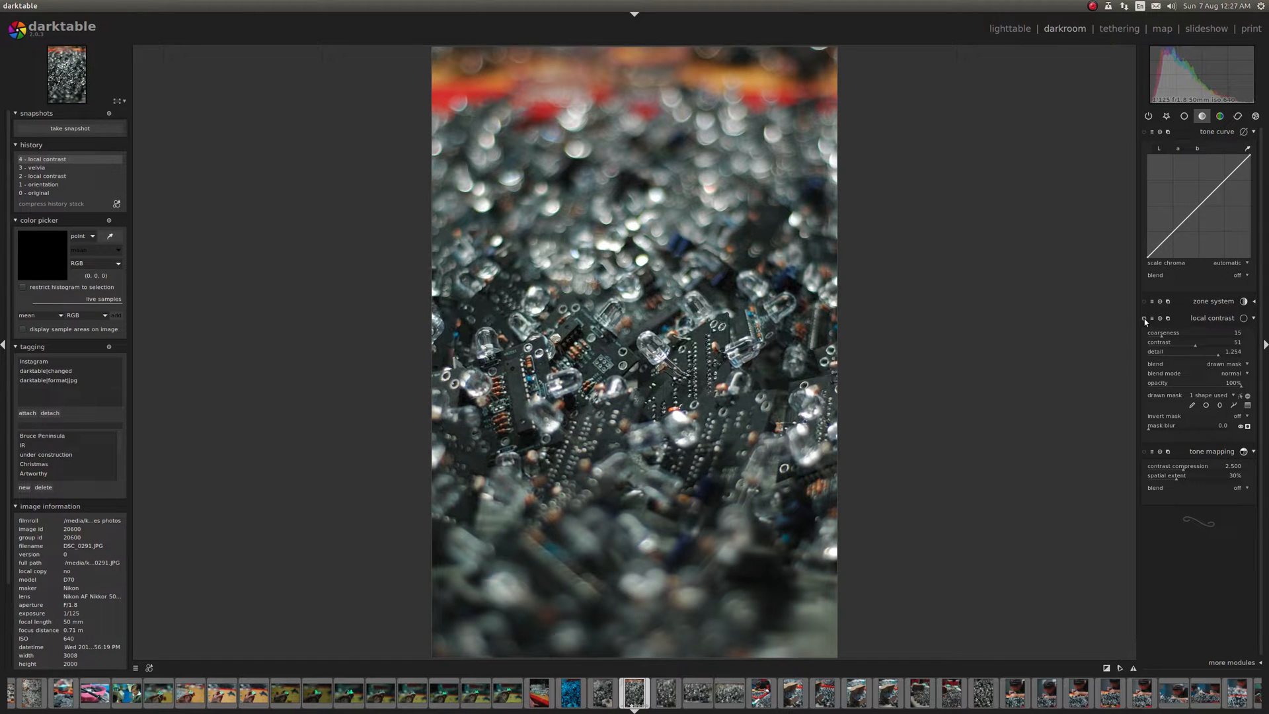
left_click(1144, 318)
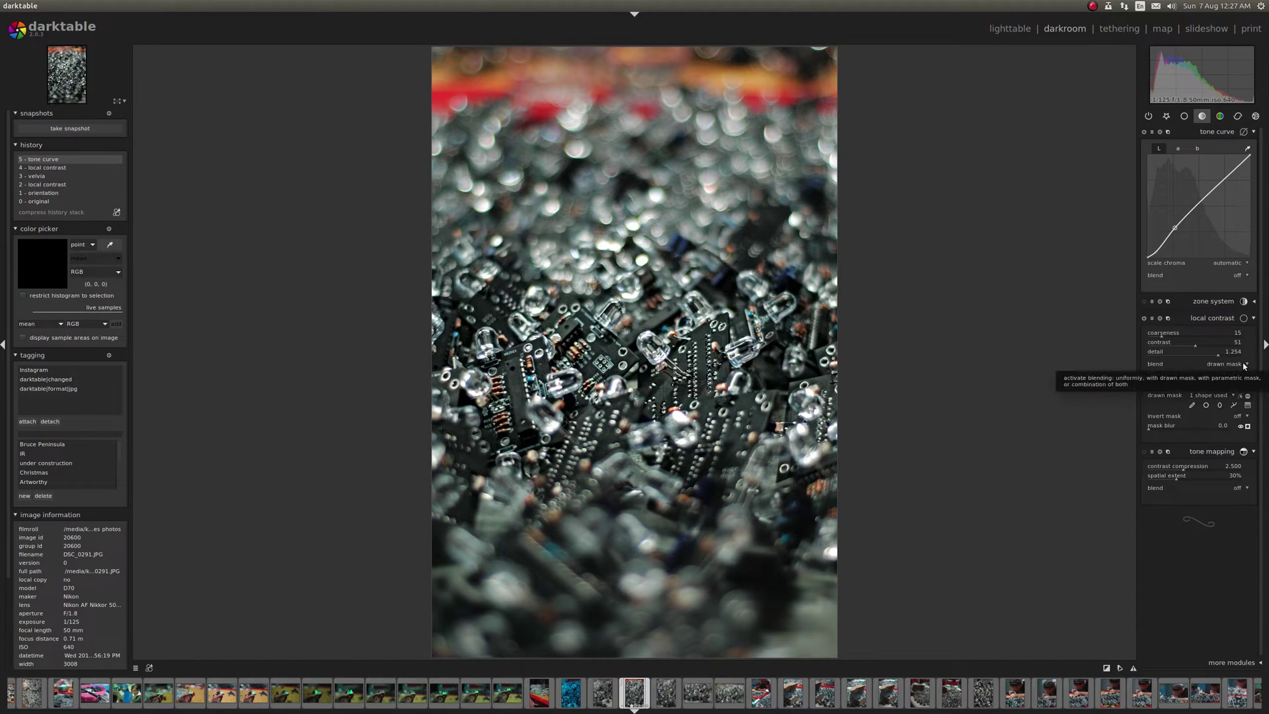
left_click(1246, 364)
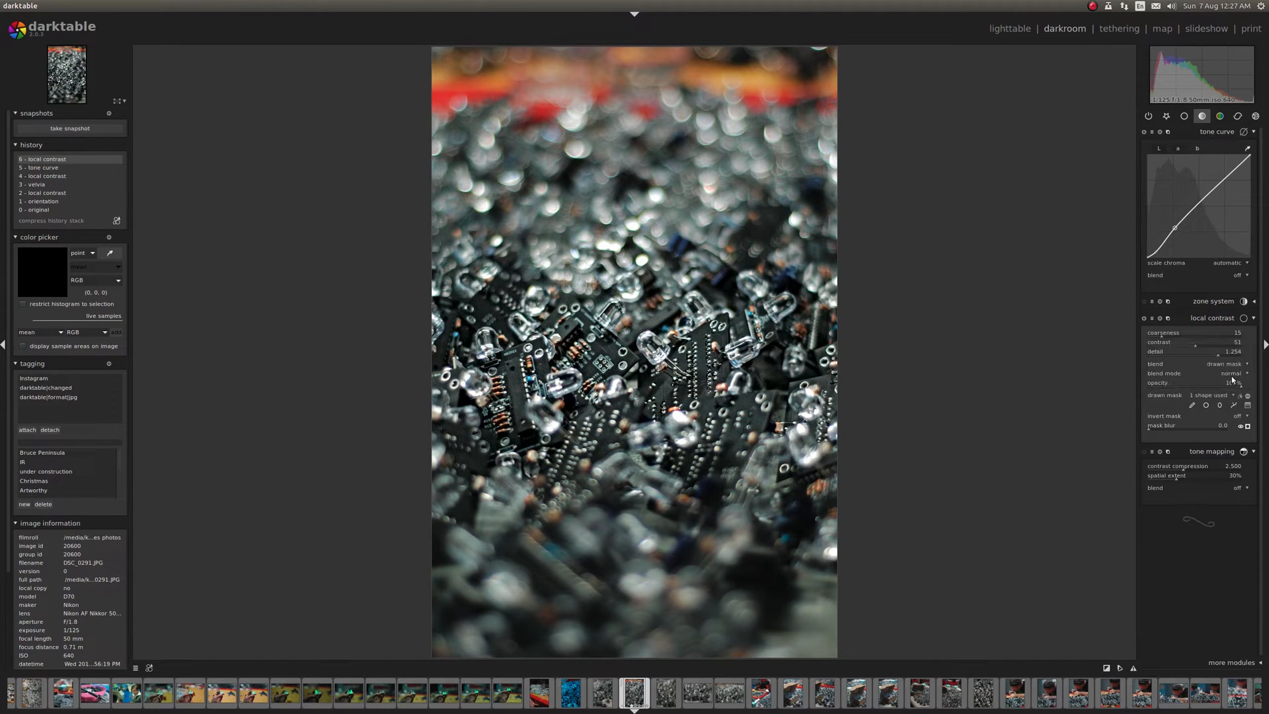
mouse_move(1230, 374)
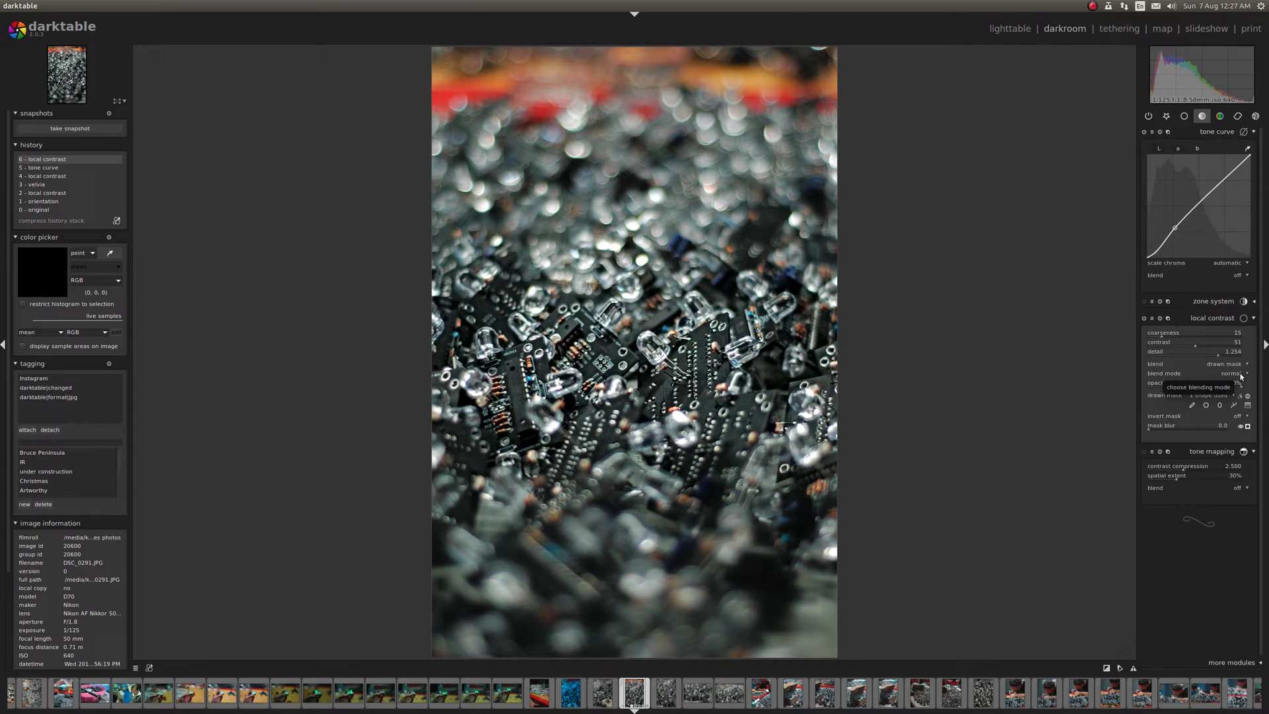